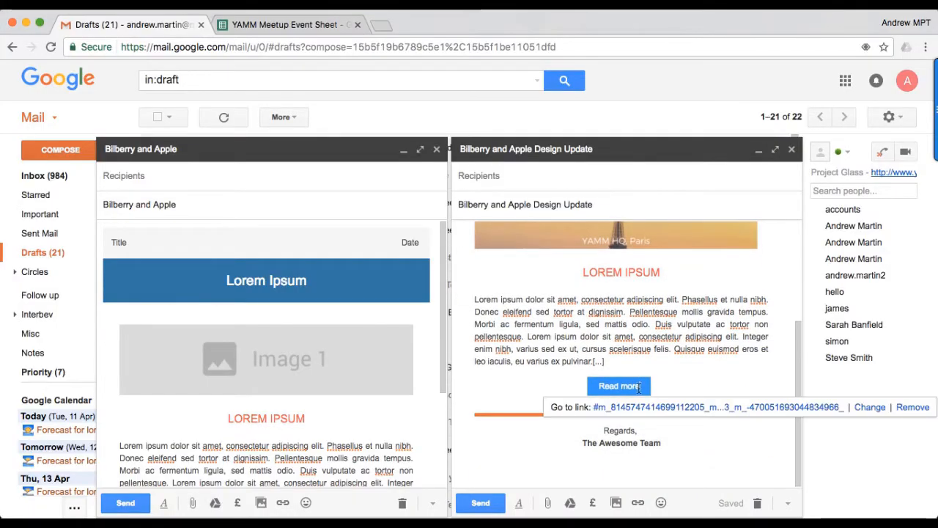
Inspect the Read more button and pick a new colour from its background-color swatch.
right_click(639, 388)
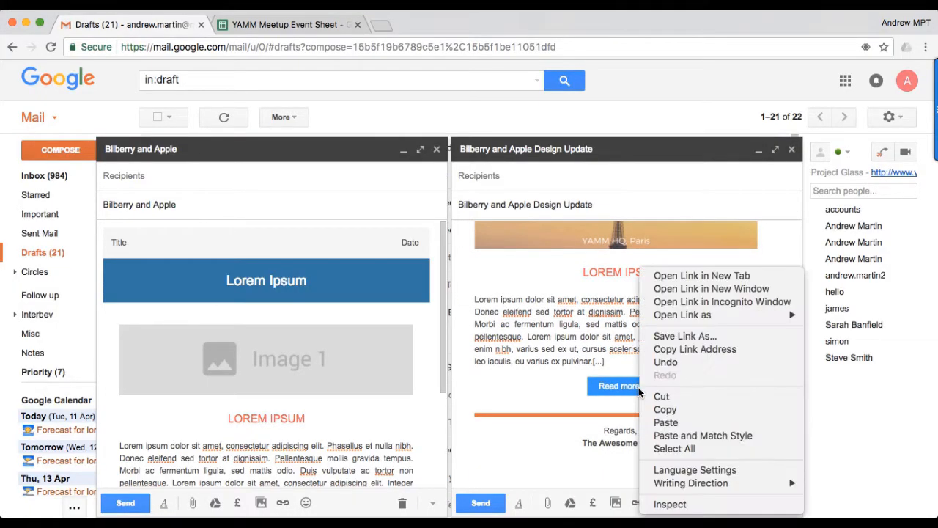
mouse_move(668, 505)
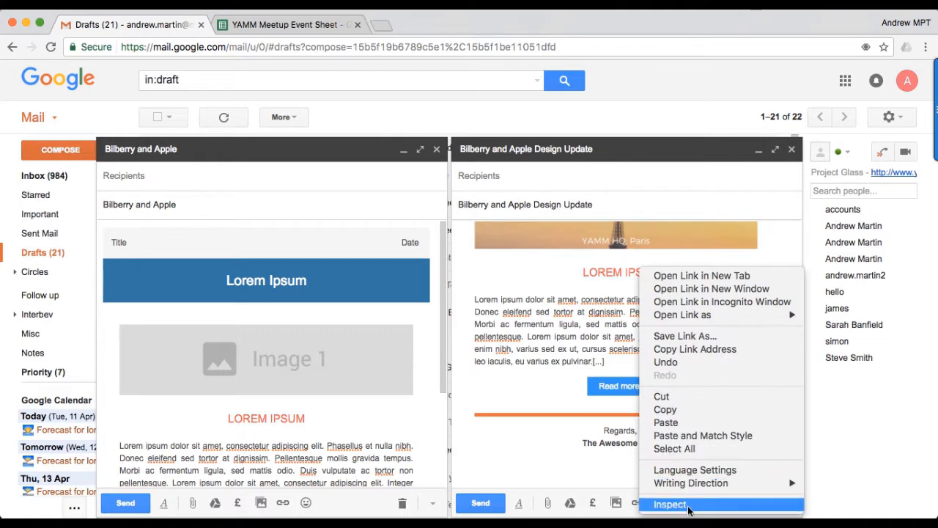
click(668, 504)
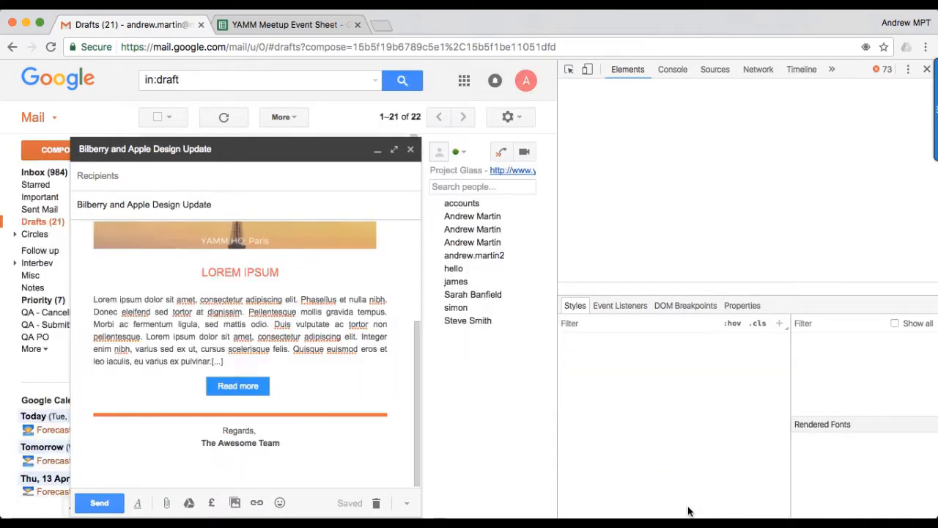
click(238, 386)
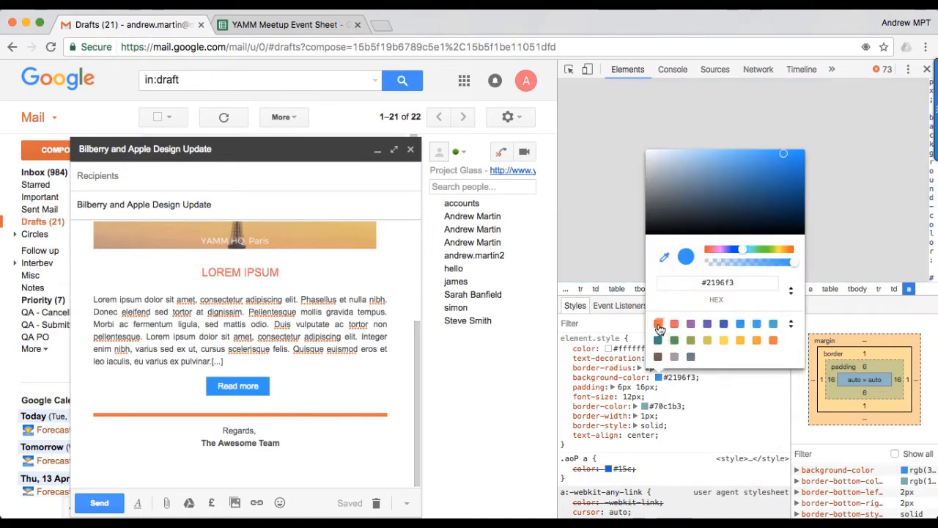
click(657, 324)
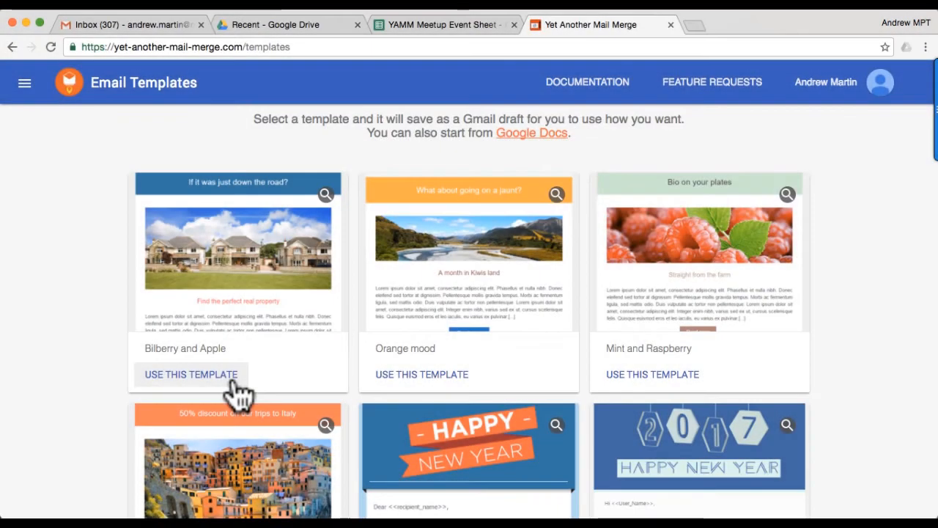
Use the Bilberry and Apple template, saving it as a draft, and open it in Gmail.
click(191, 374)
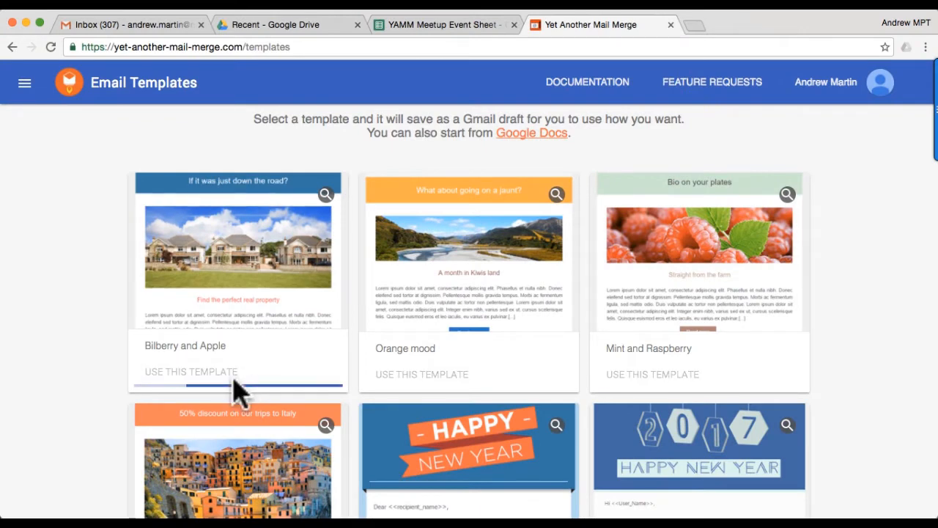
click(191, 373)
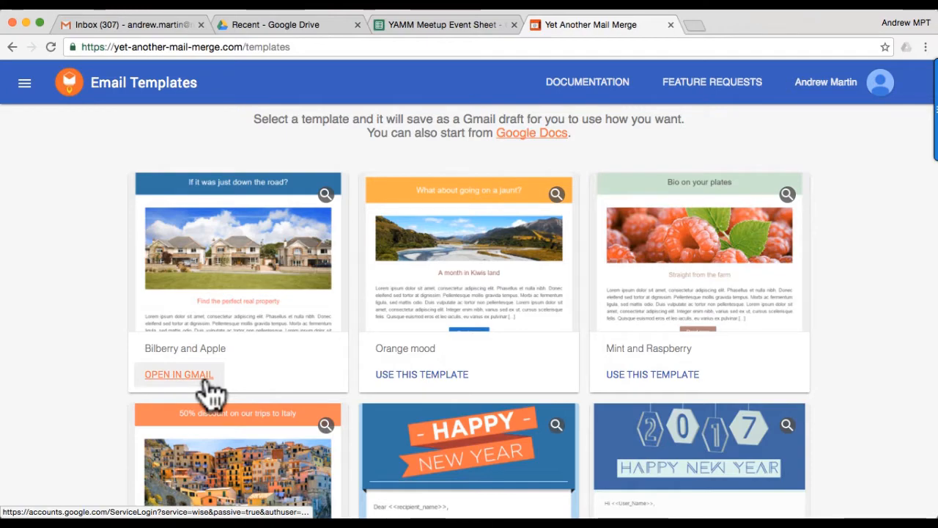
click(179, 375)
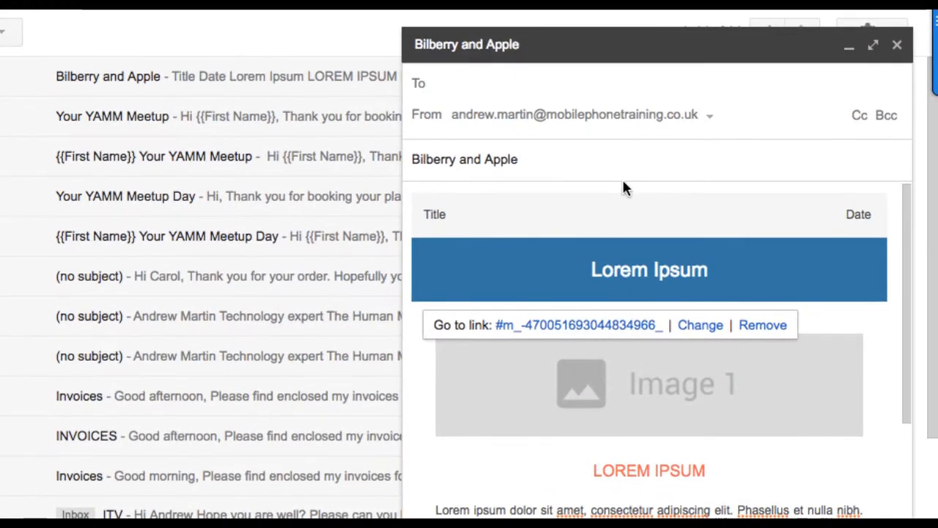
mouse_move(677, 229)
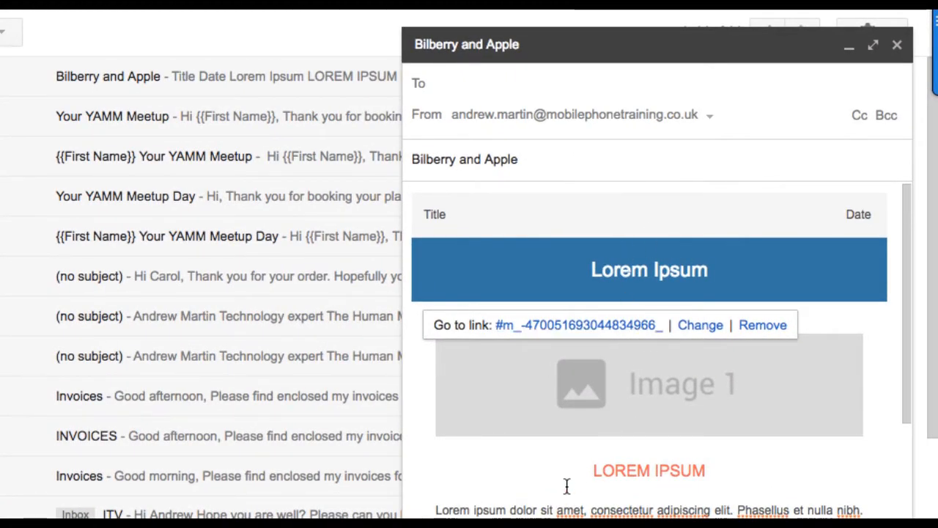
Inspect the draft body's code in DevTools and adjust the panel layout.
right_click(568, 486)
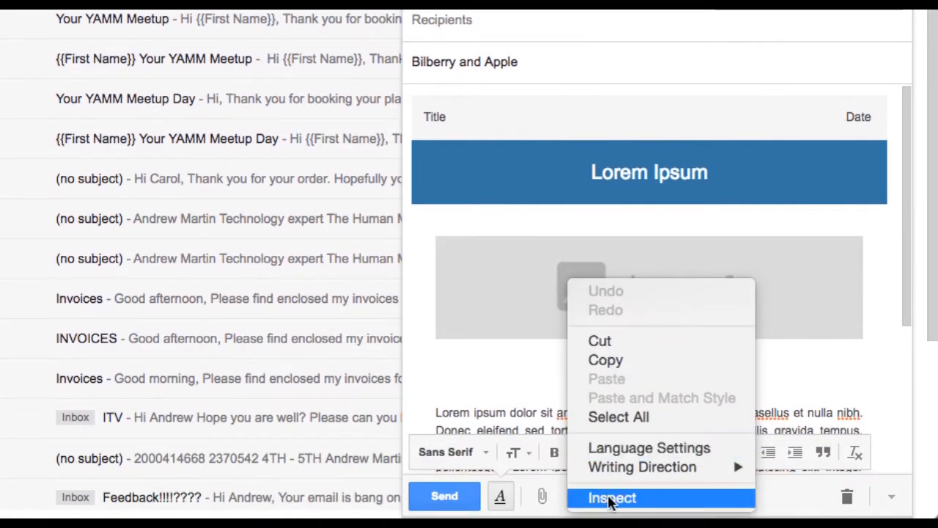
click(613, 498)
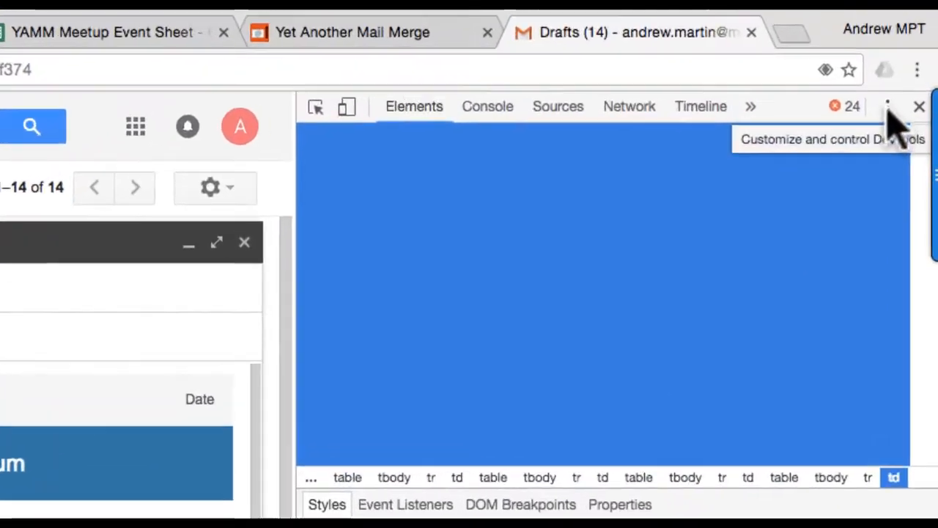
click(888, 106)
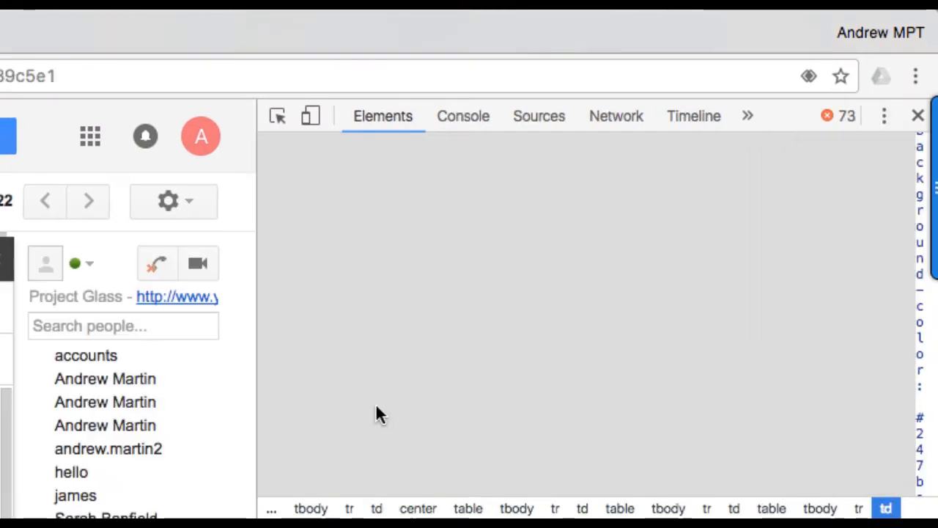
mouse_move(388, 330)
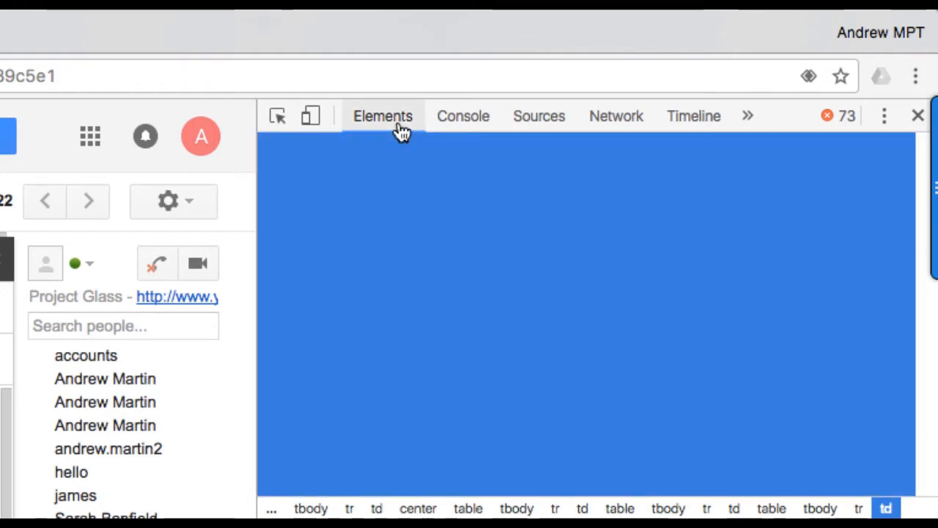
mouse_move(277, 116)
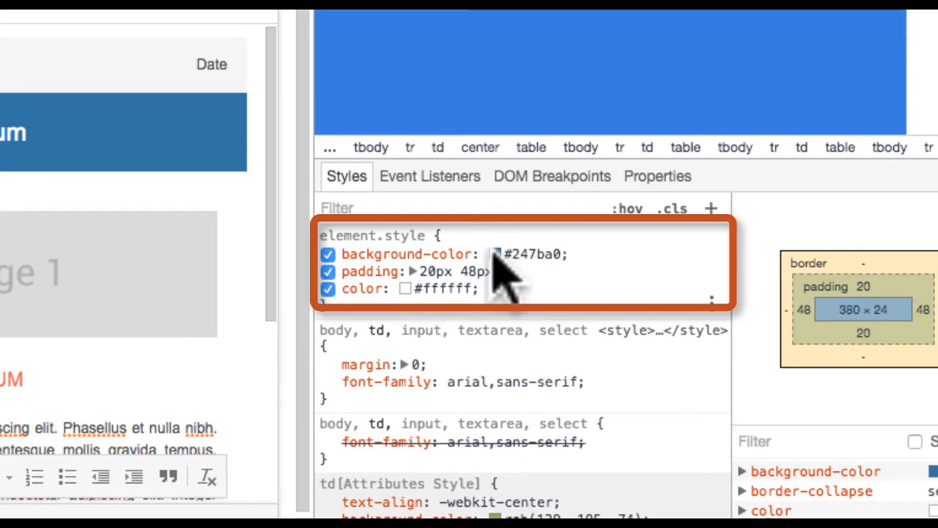
mouse_move(495, 254)
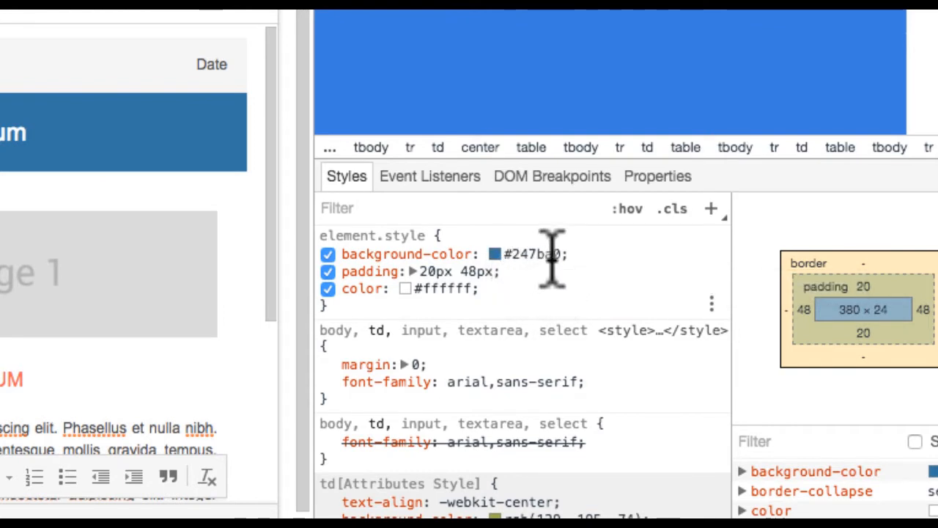
Change the header background-color from #247ba0 to the orange #F44336 swatch.
click(494, 253)
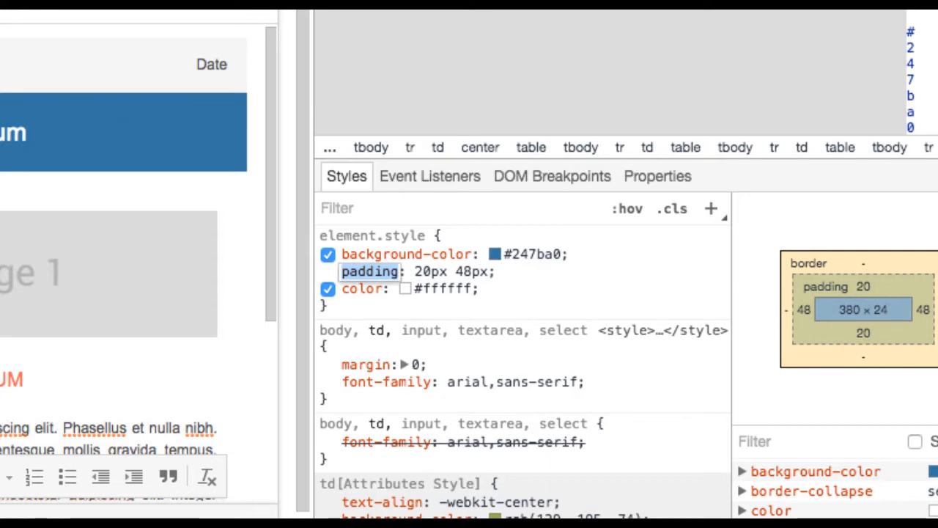
mouse_move(497, 254)
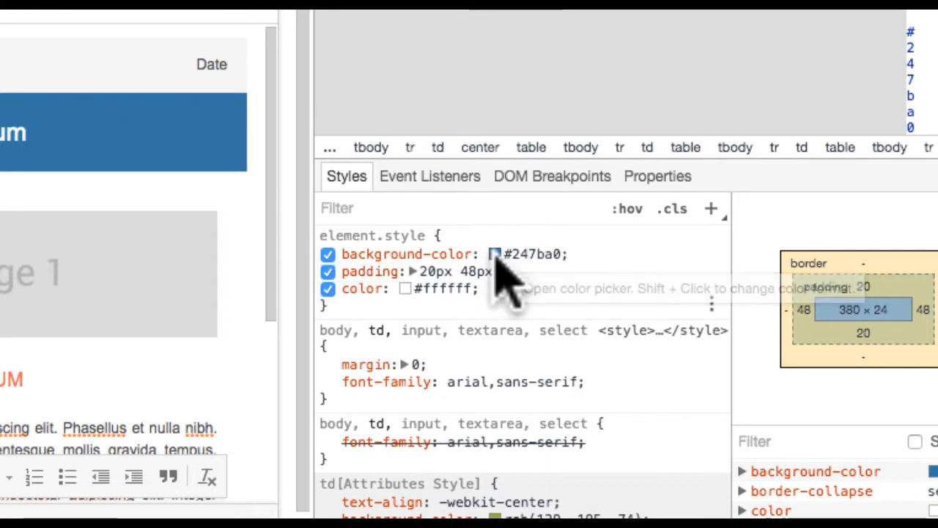
click(495, 253)
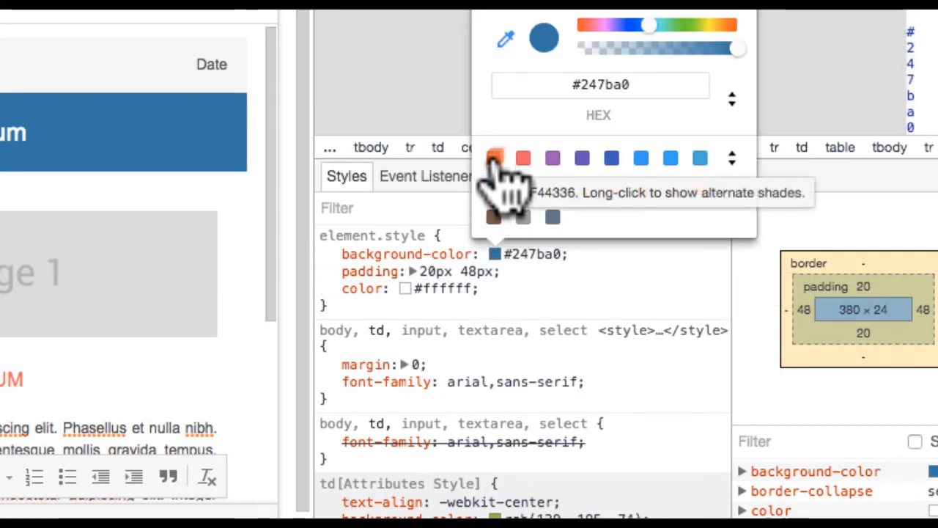
click(494, 159)
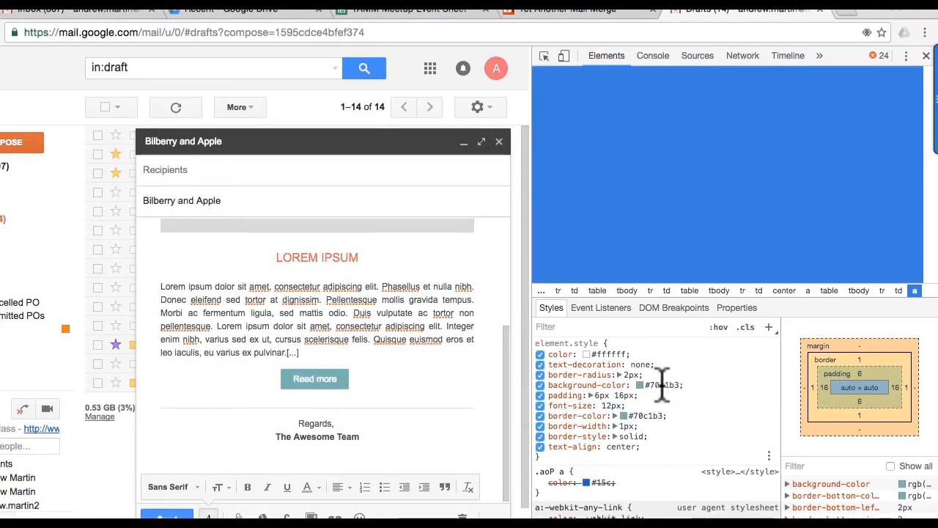
Change the Read more button background from #70c1b3 to the orange swatch.
click(632, 384)
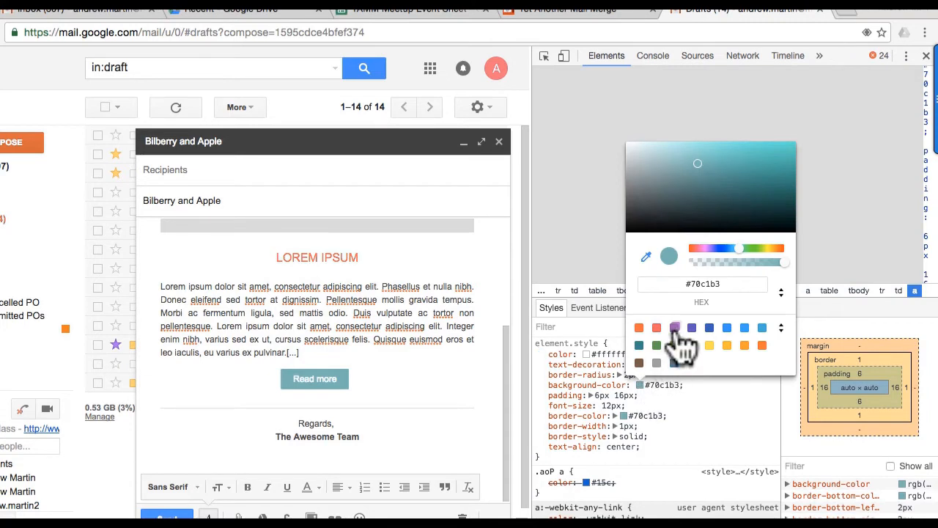
click(727, 328)
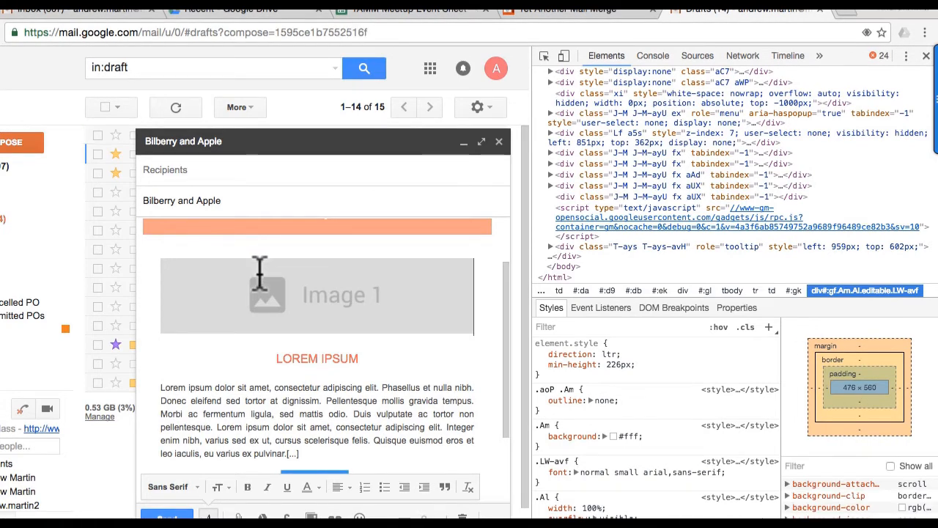
mouse_move(297, 266)
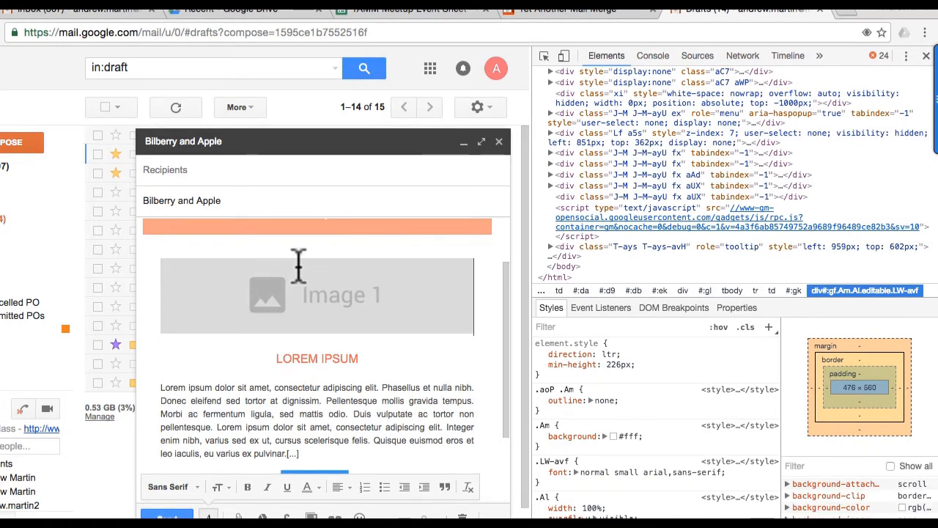
mouse_move(278, 290)
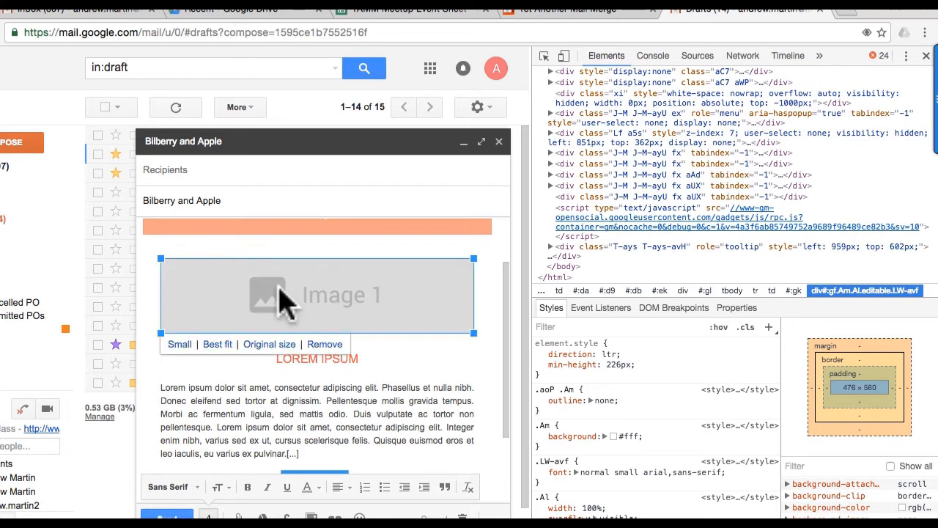
mouse_move(615, 223)
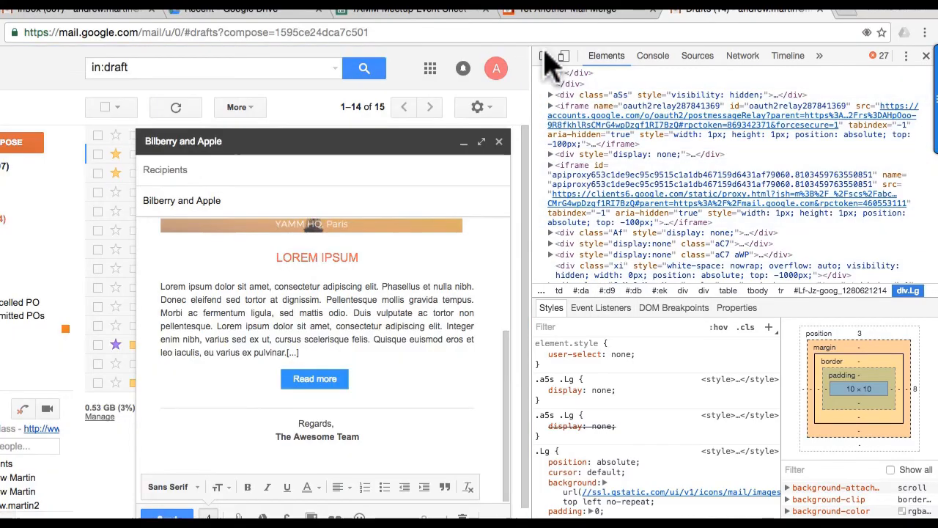
mouse_move(414, 418)
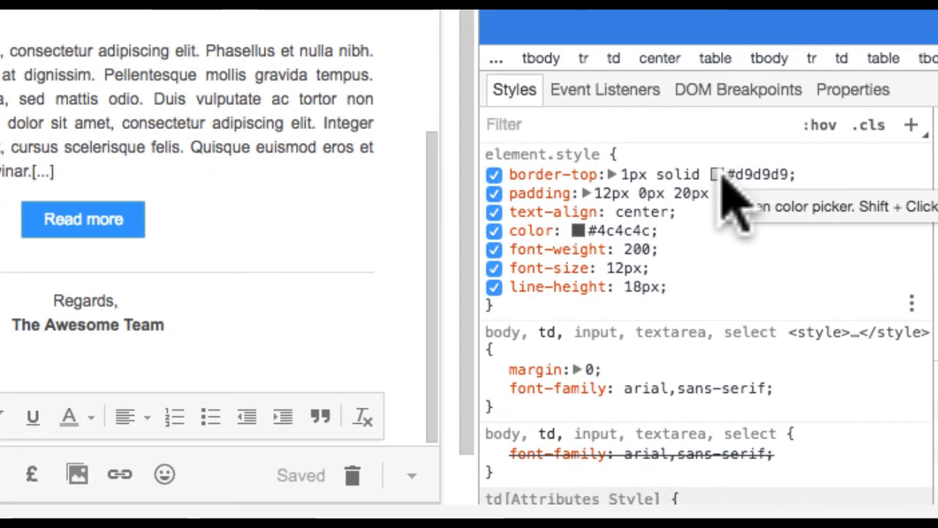
Change the divider's border-top colour from #d9d9d9 to orange #F44336.
click(717, 174)
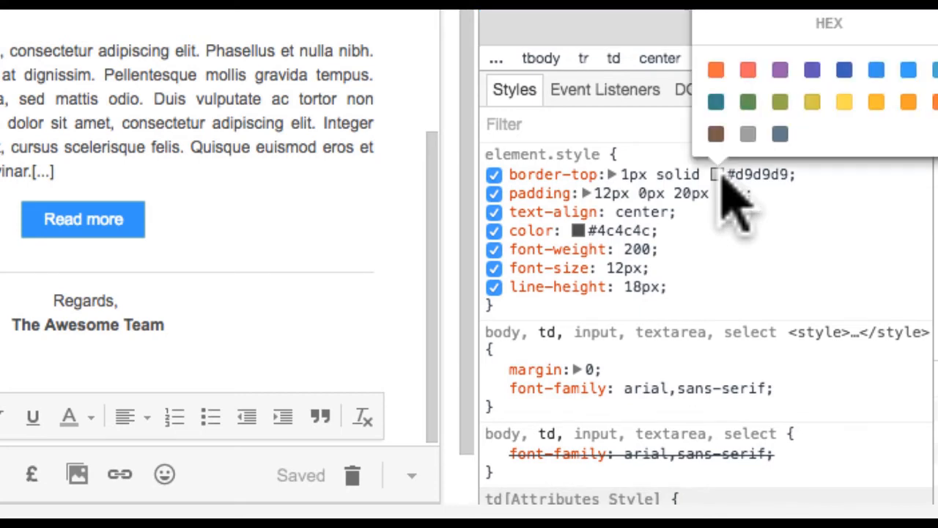
click(716, 70)
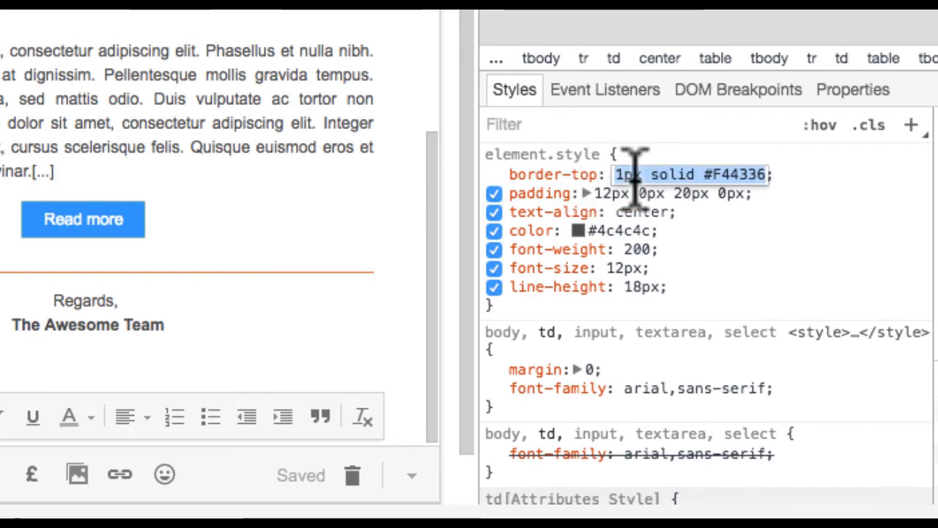
click(692, 174)
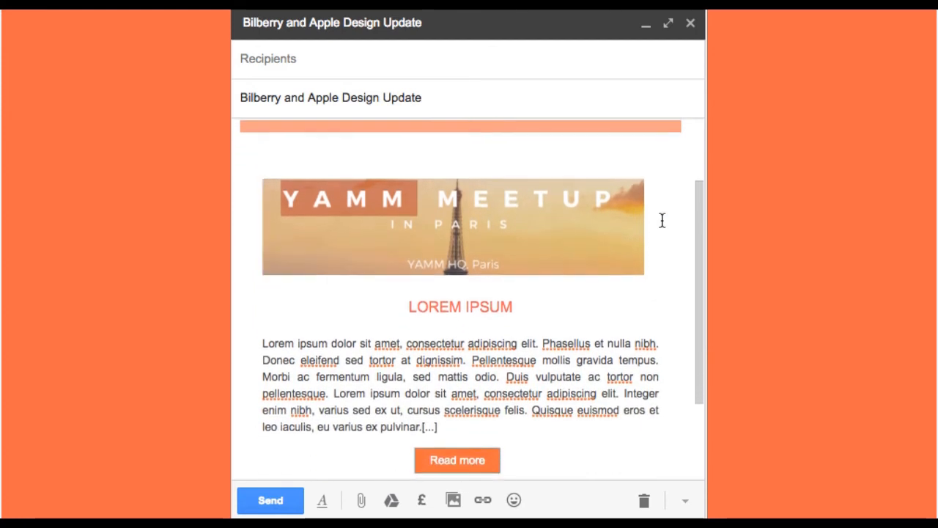
Scroll both drafts to compare the orange design with the Form Publisher draft.
scroll(down, 3)
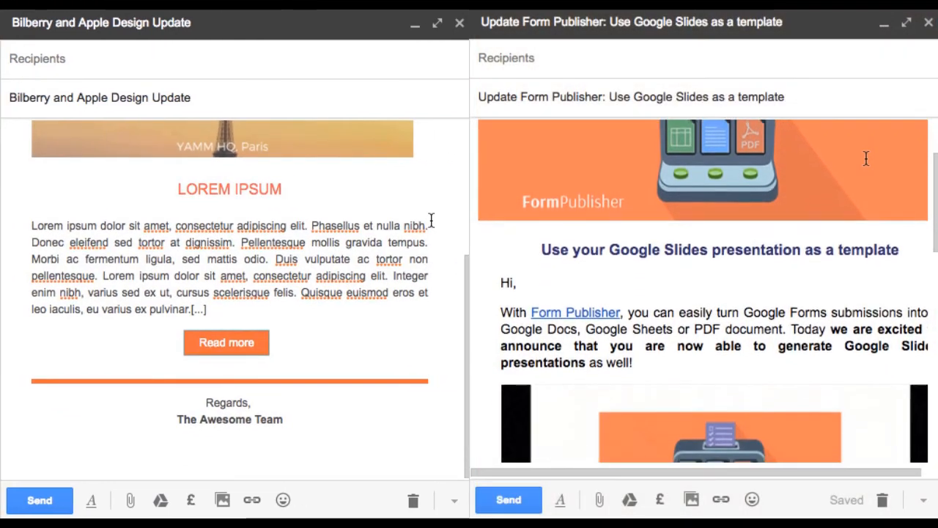
scroll(down, 3)
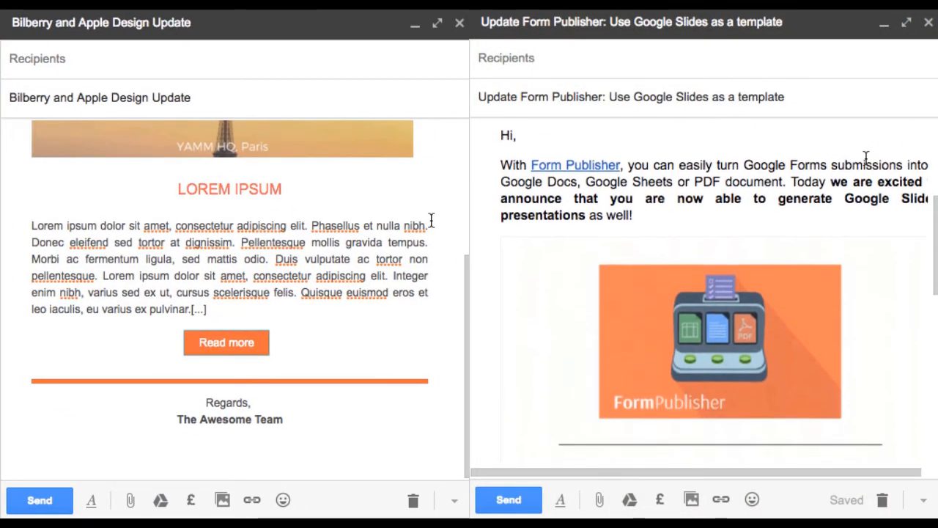